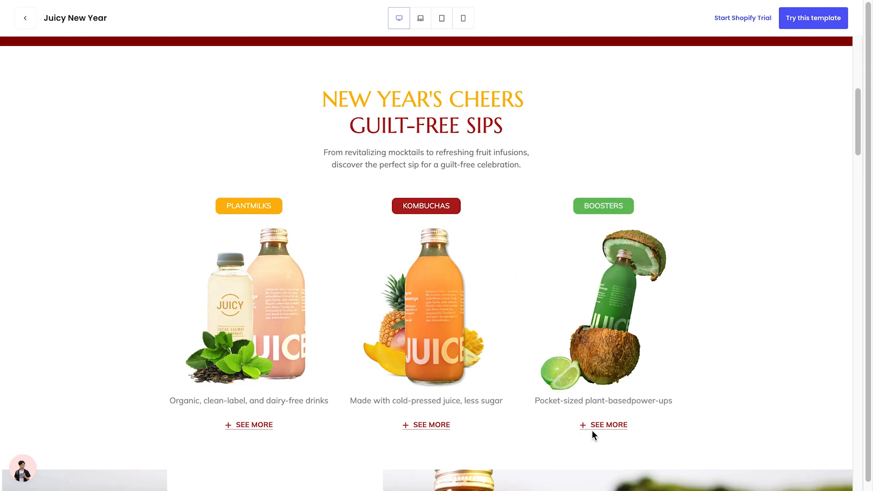
{"action": "mouse_move", "coordinate": [229, 432]}
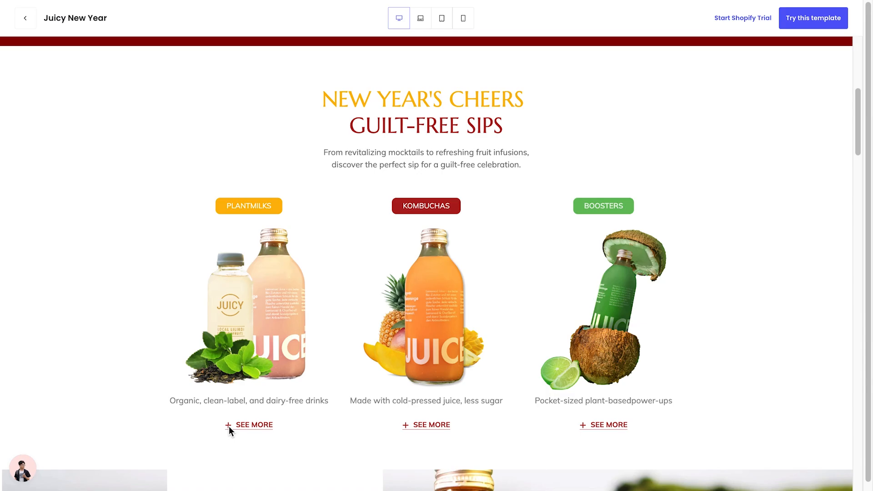
- Leave the Juicy New Year preview for the Nivellia template's Shop by Occasion collection grid
{"action": "left_click", "coordinate": [25, 18]}
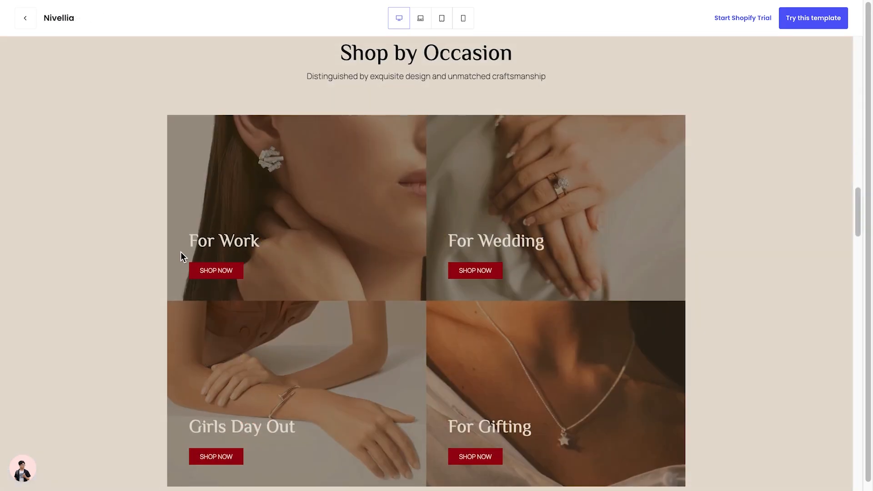
{"action": "mouse_move", "coordinate": [286, 462]}
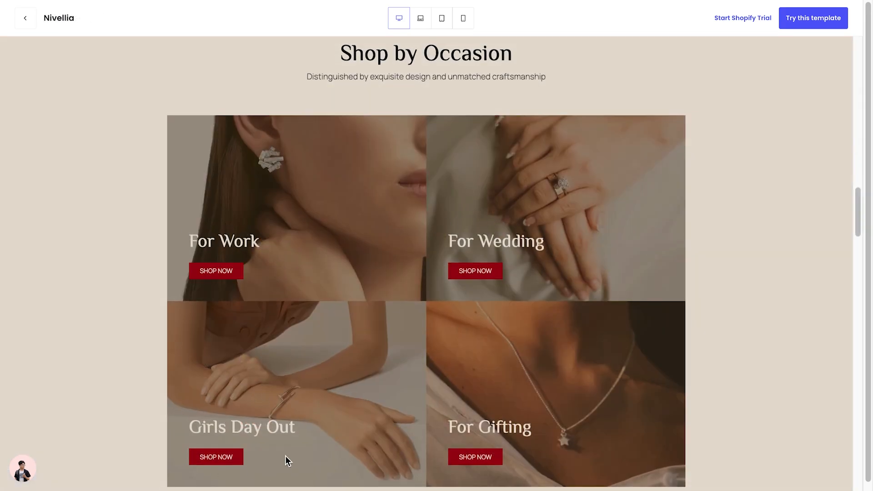
{"action": "mouse_move", "coordinate": [468, 467]}
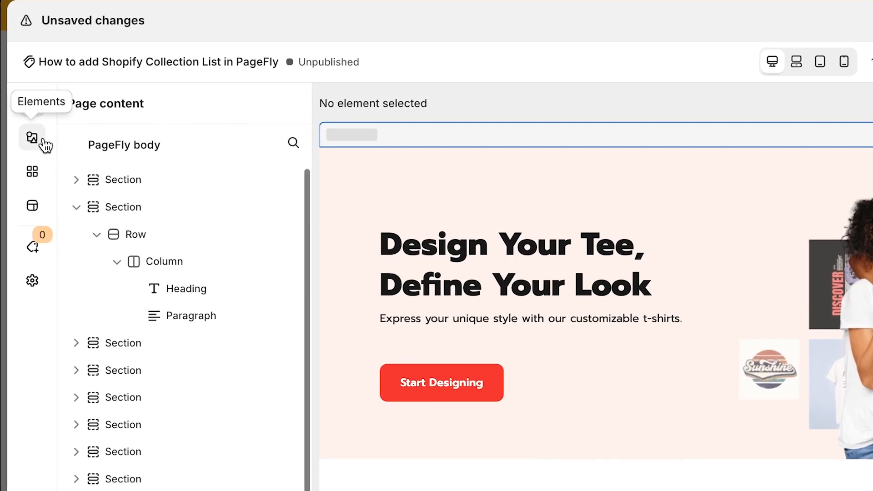
- Add a Shopify Collection list under 'Our Tee Collection' showing 3D Tshirt, Apple Watch, Bread, Candles
{"action": "left_click", "coordinate": [32, 137]}
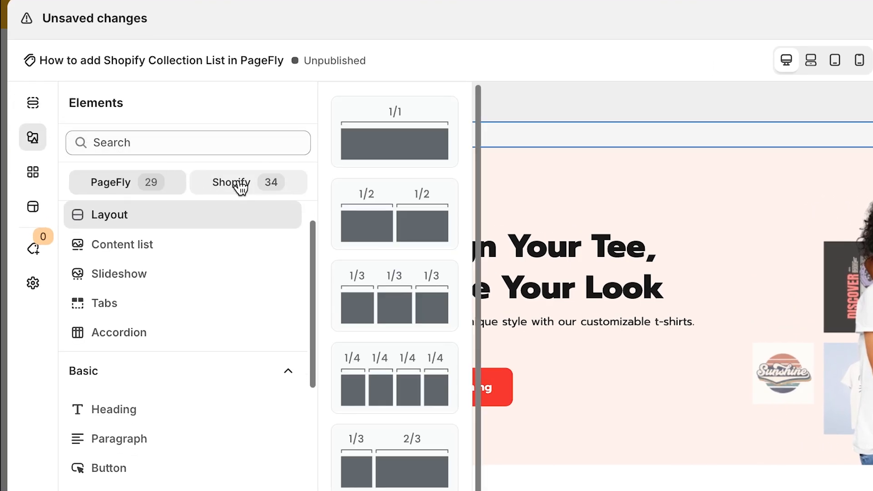
{"action": "left_click", "coordinate": [236, 182]}
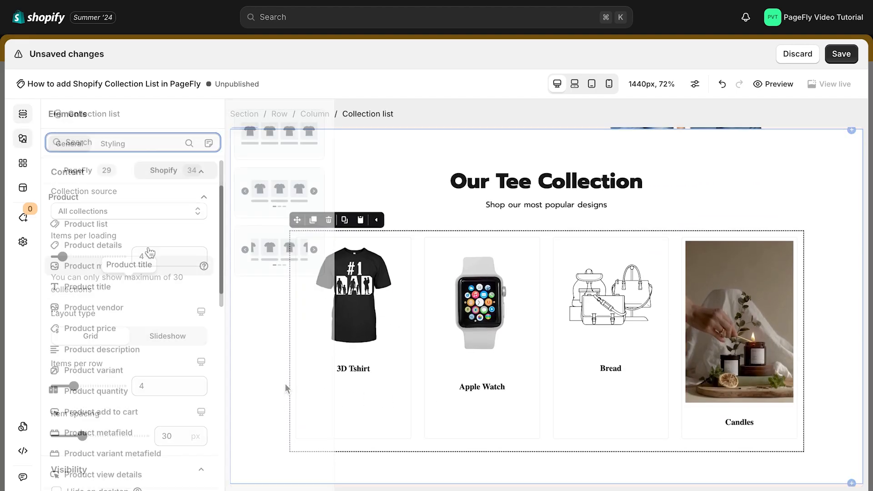
- Search the element library for 'col' to list the six collection elements
{"action": "type", "text": "col"}
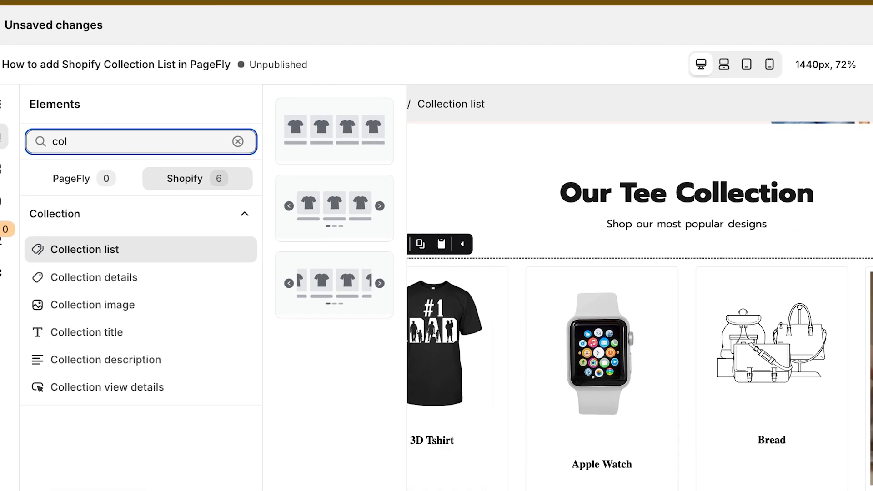
{"action": "mouse_move", "coordinate": [147, 264]}
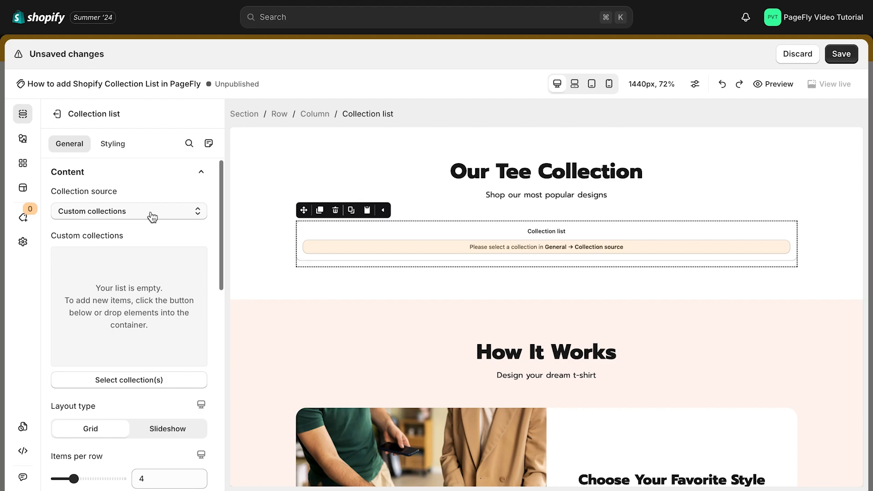
- Use custom collections as the source, selecting For Men, For Us, For Women and For You
{"action": "left_click", "coordinate": [129, 211]}
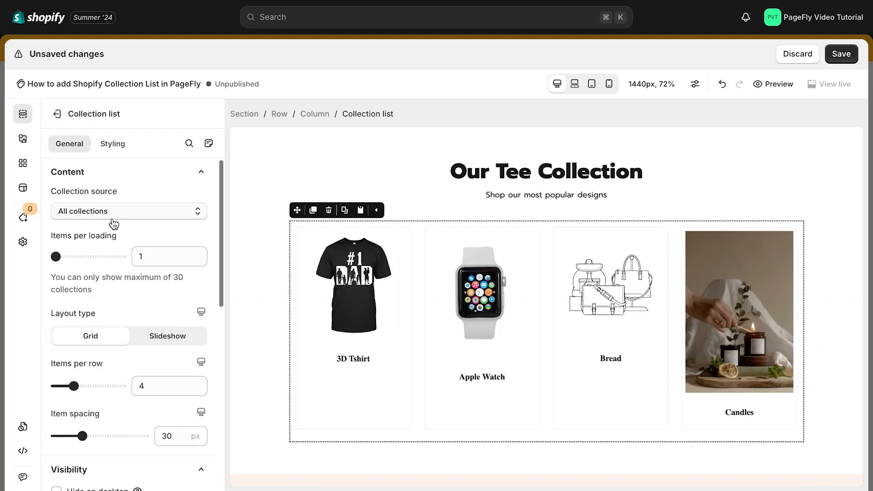
{"action": "left_click", "coordinate": [128, 211]}
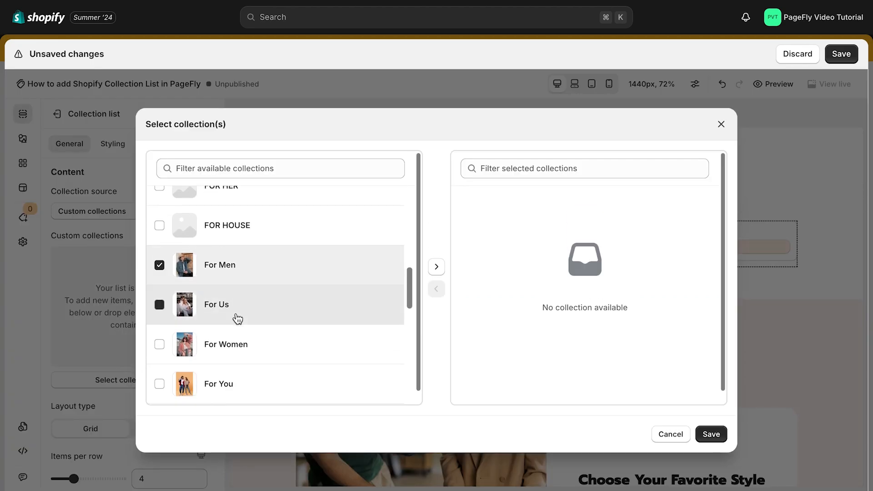
{"action": "left_click", "coordinate": [712, 434]}
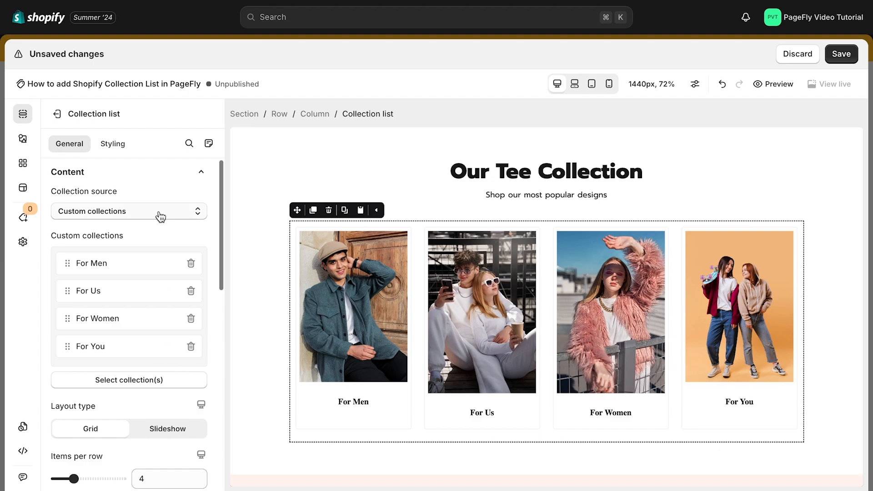
{"action": "left_click", "coordinate": [129, 211]}
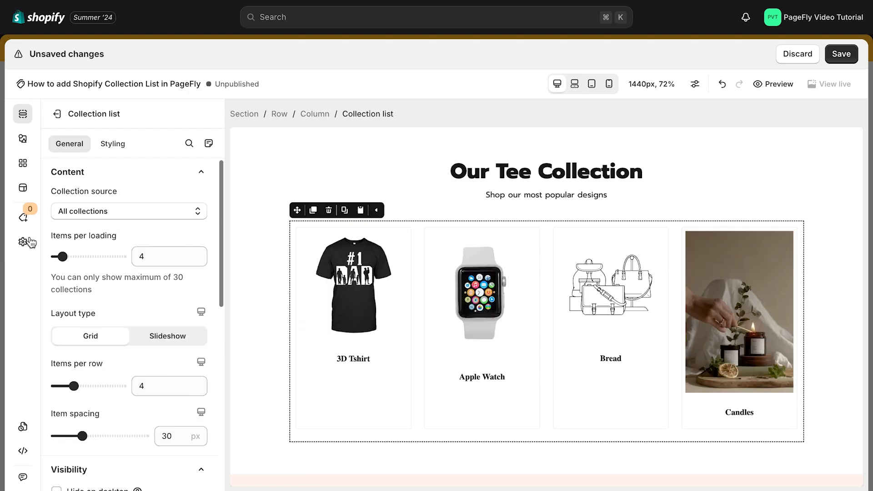
{"action": "left_click_drag", "start_coordinate": [61, 256], "coordinate": [80, 256]}
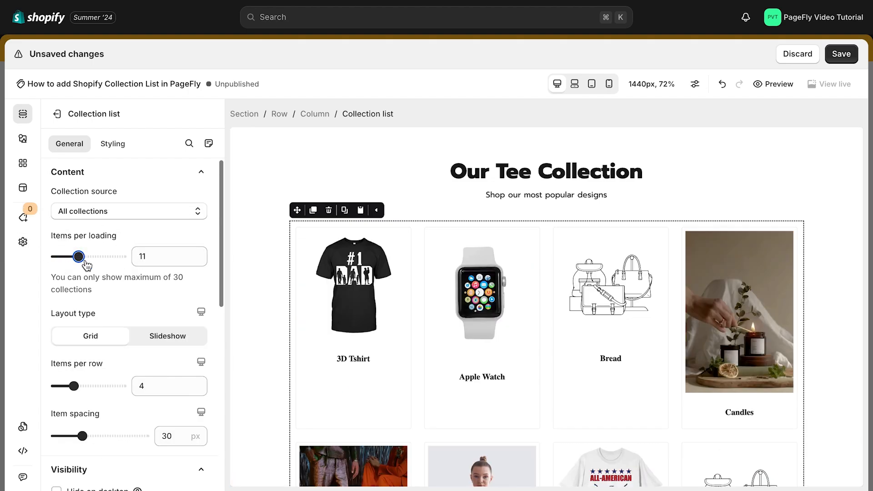
{"action": "scroll", "scroll_direction": "down", "scroll_amount": 3}
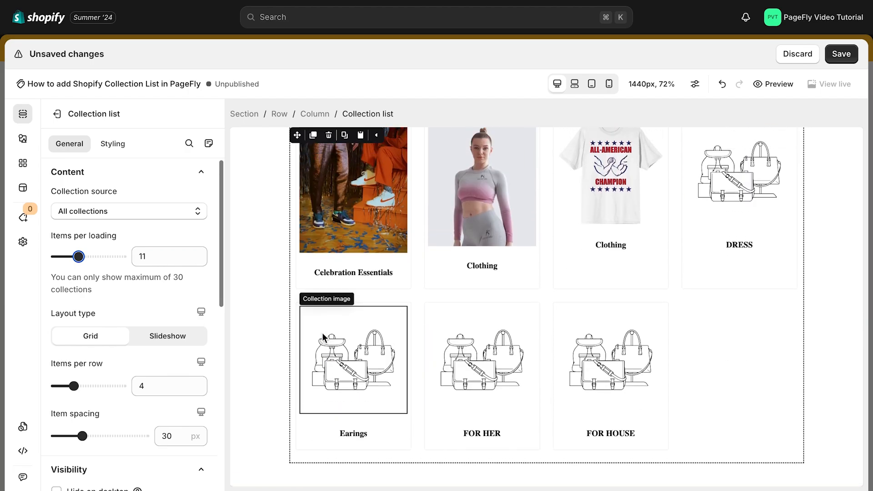
{"action": "left_click_drag", "start_coordinate": [78, 257], "coordinate": [60, 256]}
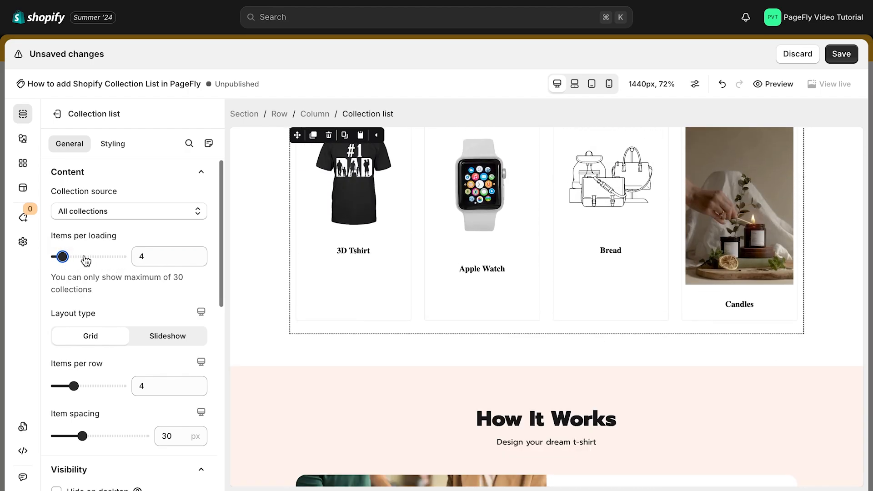
{"action": "left_click", "coordinate": [128, 211]}
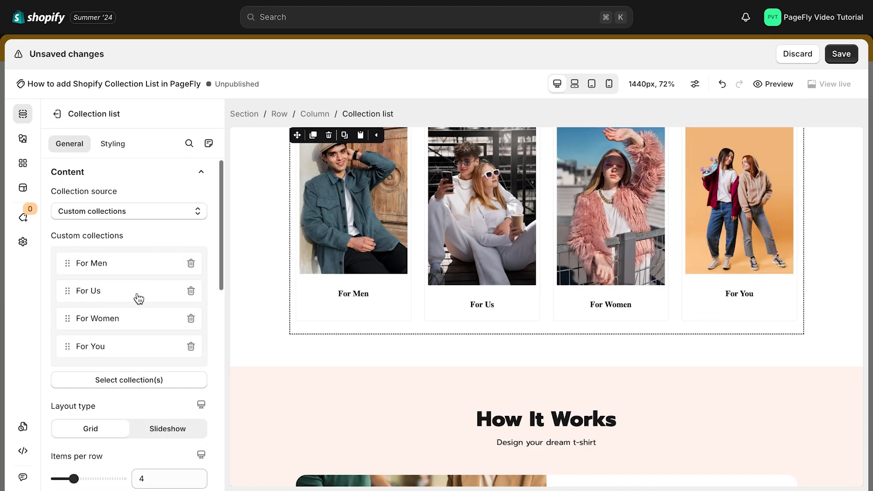
- Preview the collection list as a slideshow, then switch it back to a grid
{"action": "scroll", "scroll_direction": "down", "scroll_amount": 3}
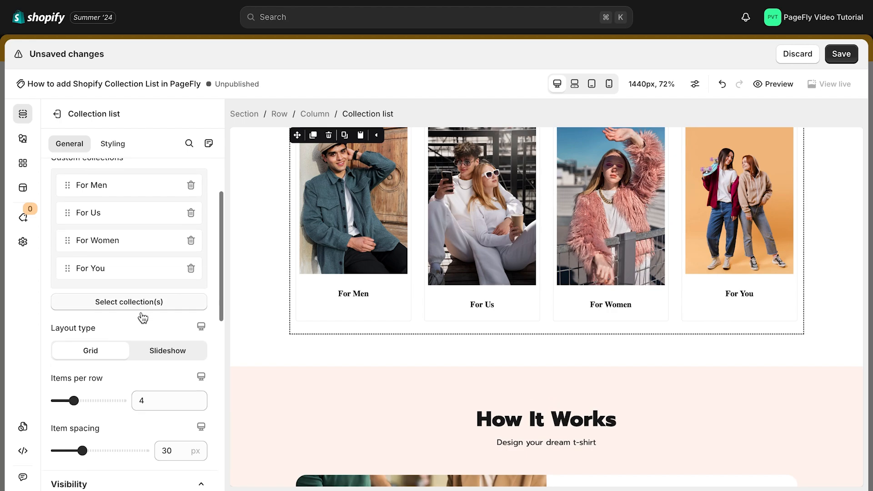
{"action": "scroll", "scroll_direction": "down", "scroll_amount": 3}
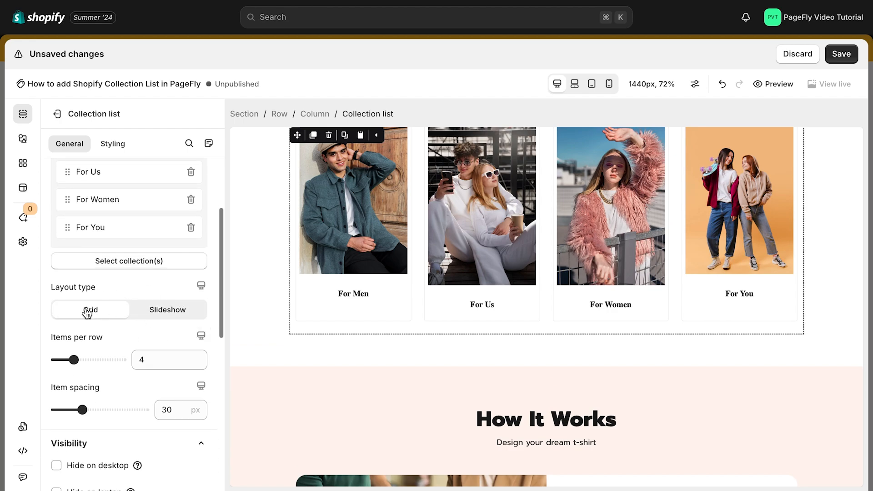
{"action": "left_click", "coordinate": [168, 310]}
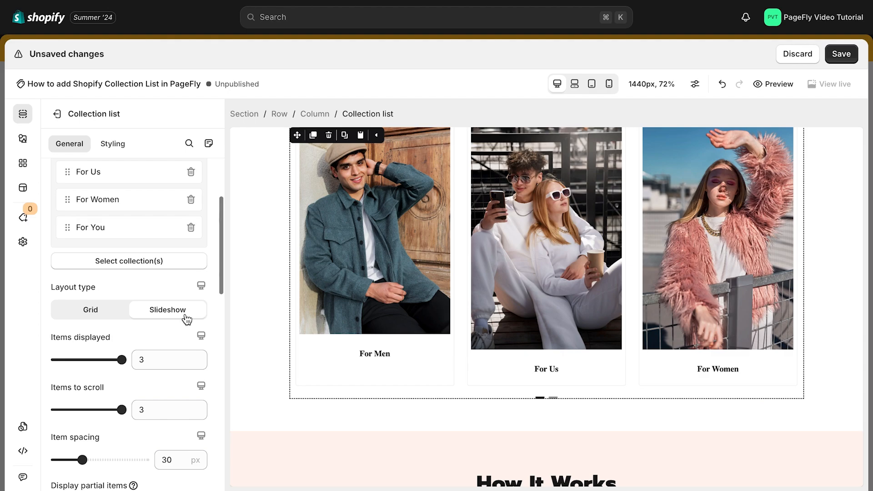
{"action": "left_click", "coordinate": [90, 310]}
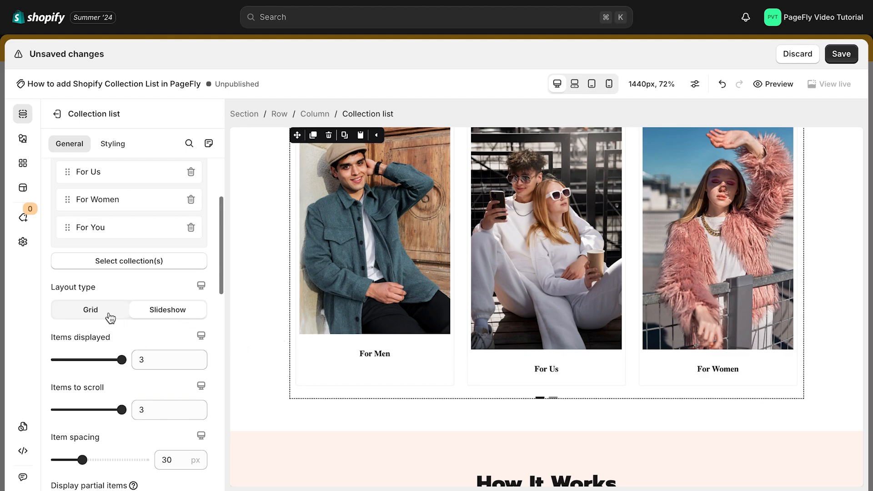
{"action": "left_click", "coordinate": [90, 310]}
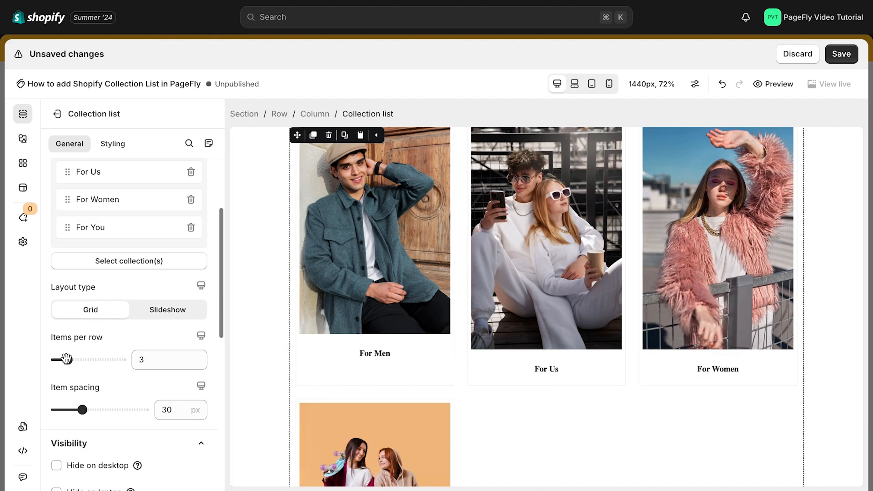
- Set the grid to four items per row with 24px item spacing
{"action": "left_click_drag", "start_coordinate": [66, 359], "coordinate": [54, 359]}
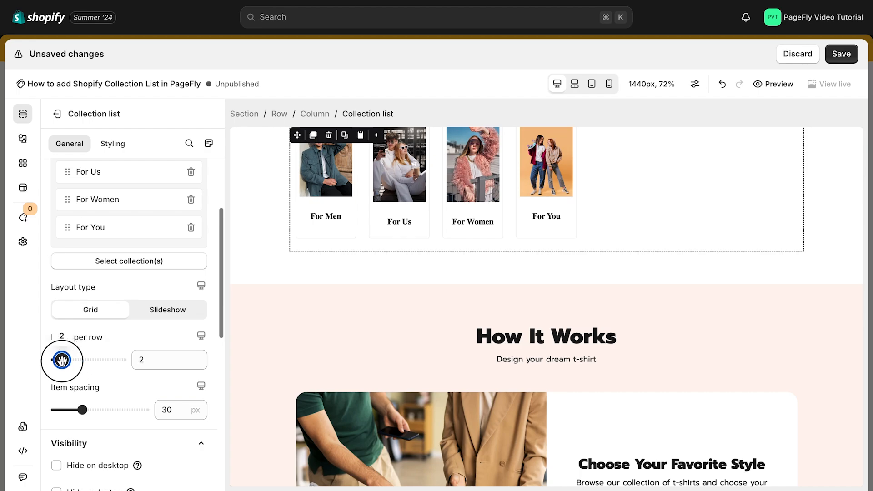
{"action": "left_click_drag", "start_coordinate": [61, 359], "coordinate": [75, 359]}
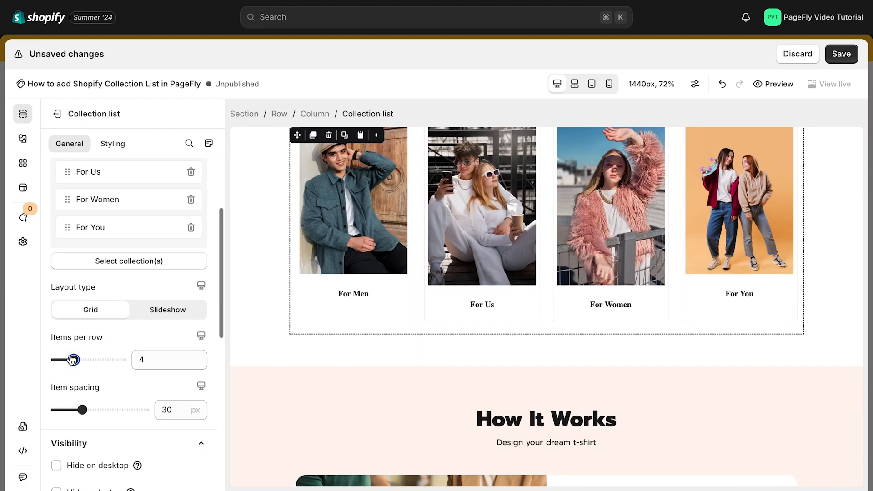
{"action": "left_click_drag", "start_coordinate": [83, 409], "coordinate": [88, 409]}
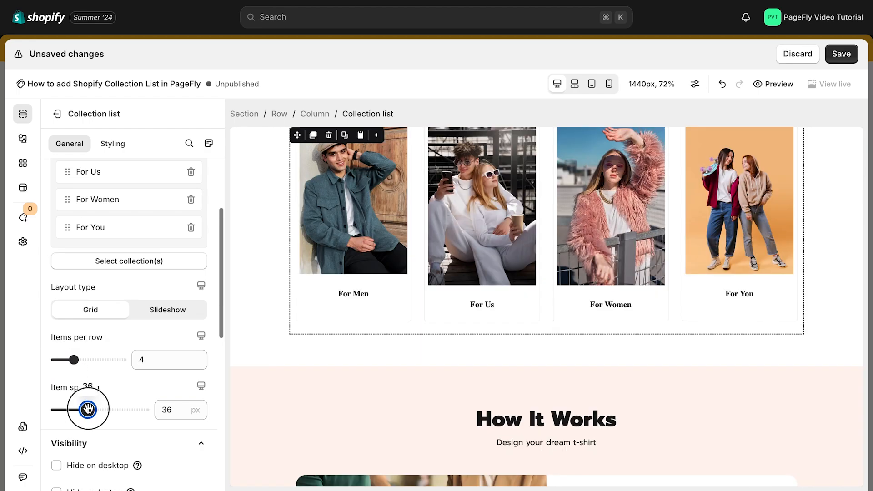
{"action": "left_click_drag", "start_coordinate": [86, 409], "coordinate": [75, 410]}
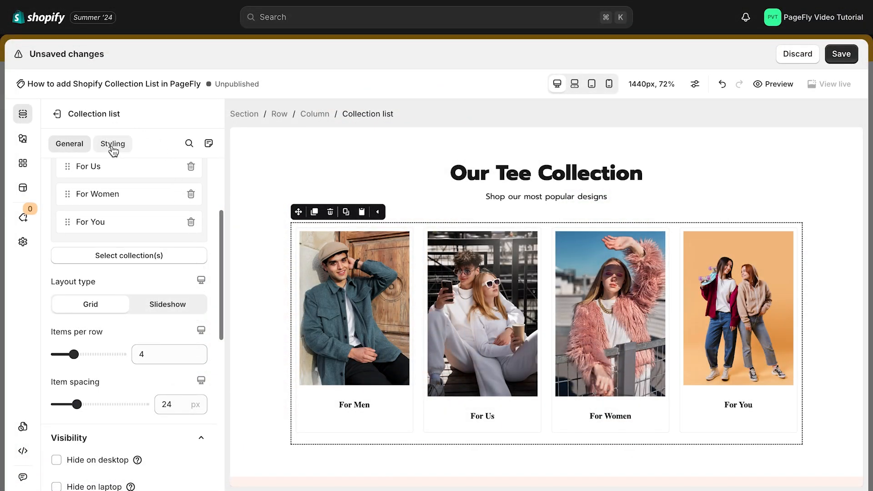
- In Styling typography, change the collection titles' font family from Times to Poppins
{"action": "left_click", "coordinate": [112, 144]}
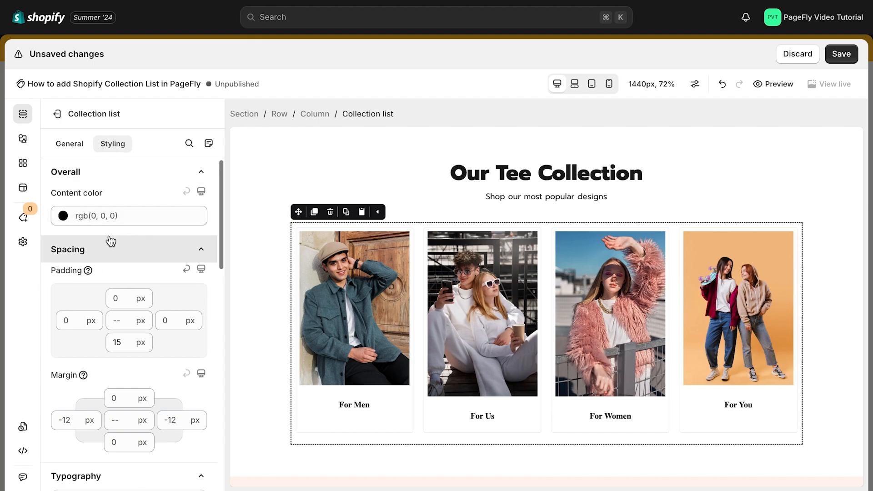
{"action": "scroll", "scroll_direction": "down", "scroll_amount": 3}
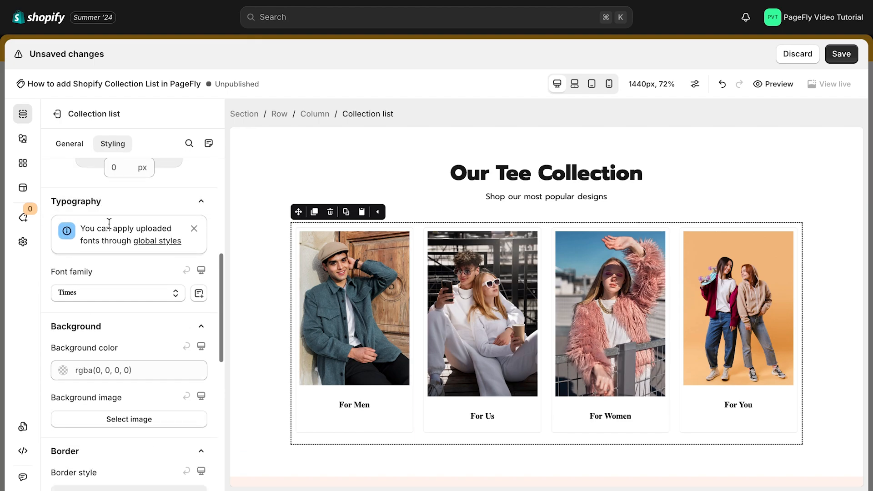
{"action": "scroll", "scroll_direction": "down", "scroll_amount": 3}
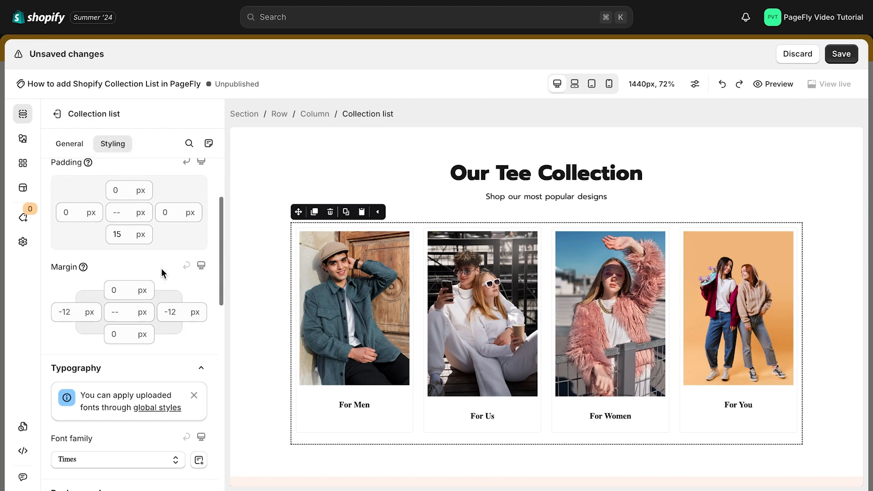
{"action": "left_click", "coordinate": [114, 459]}
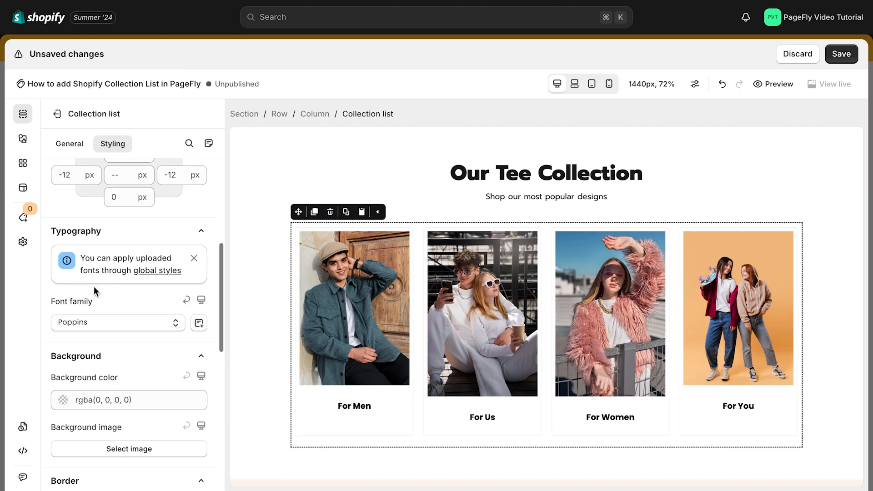
{"action": "scroll", "scroll_direction": "down", "scroll_amount": 3}
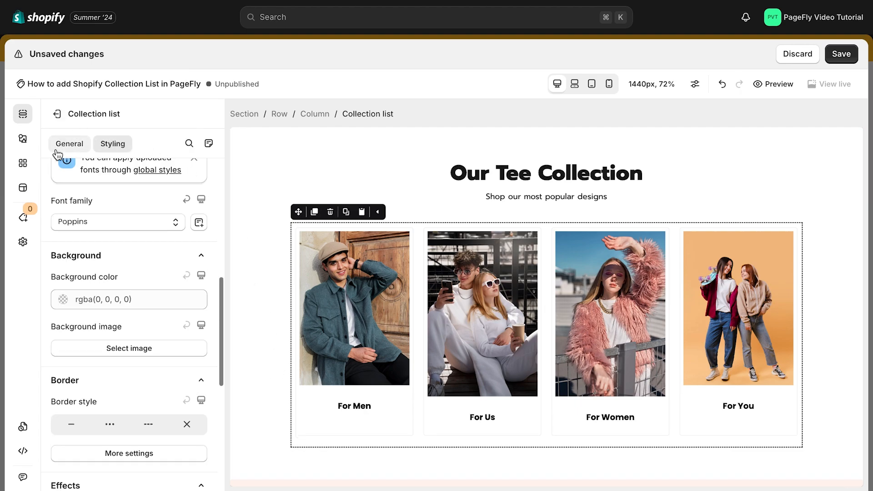
- In General settings, move For Men below For Women and drag For You to the top
{"action": "left_click", "coordinate": [69, 143]}
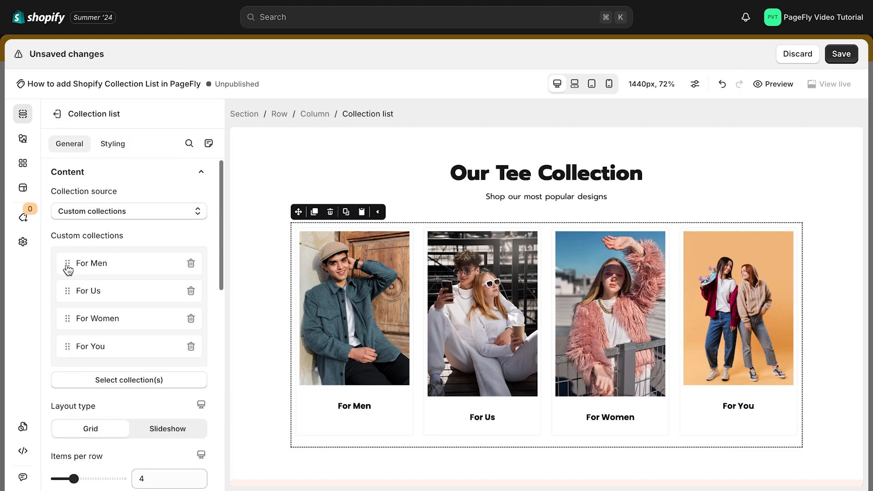
{"action": "left_click_drag", "start_coordinate": [67, 263], "coordinate": [66, 290]}
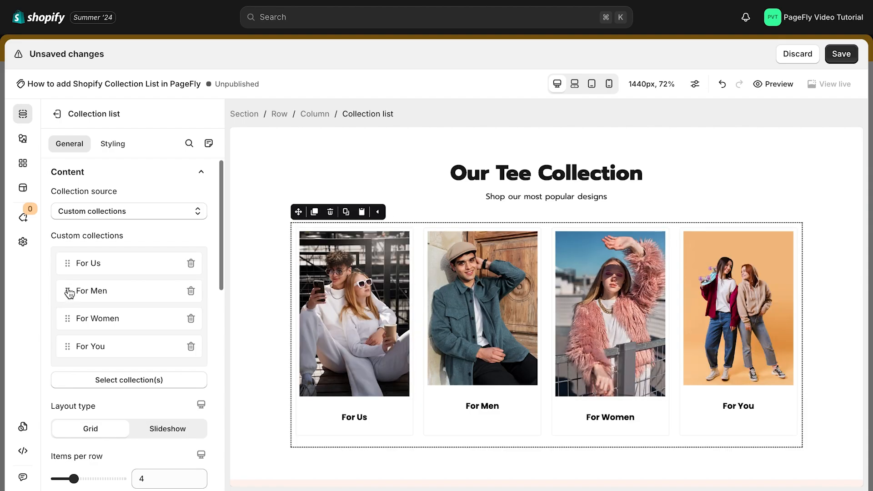
{"action": "left_click_drag", "start_coordinate": [67, 291], "coordinate": [67, 331]}
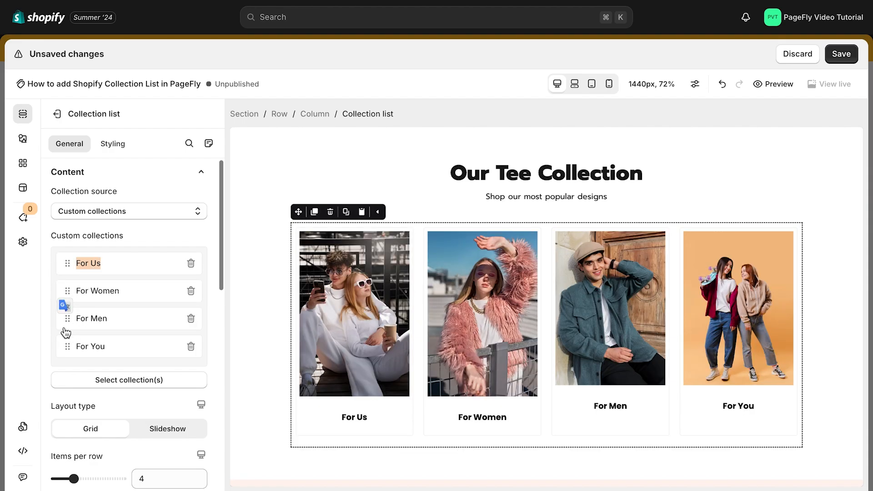
{"action": "left_click_drag", "start_coordinate": [67, 346], "coordinate": [67, 261]}
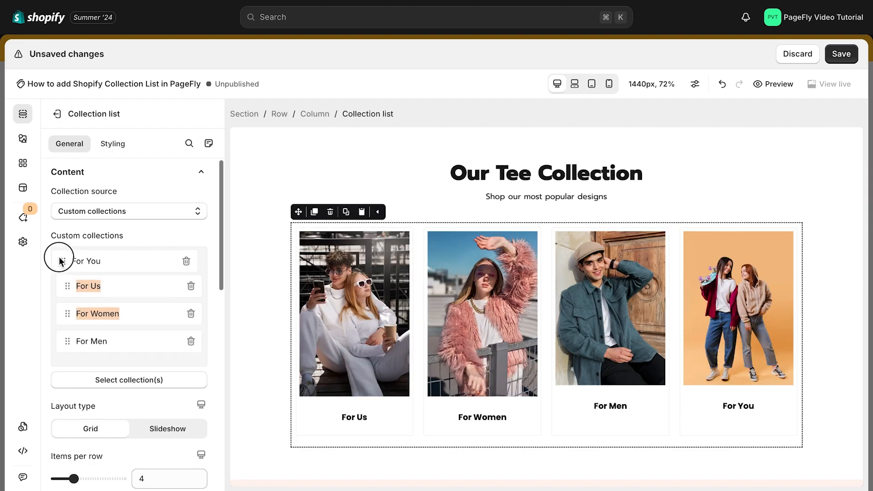